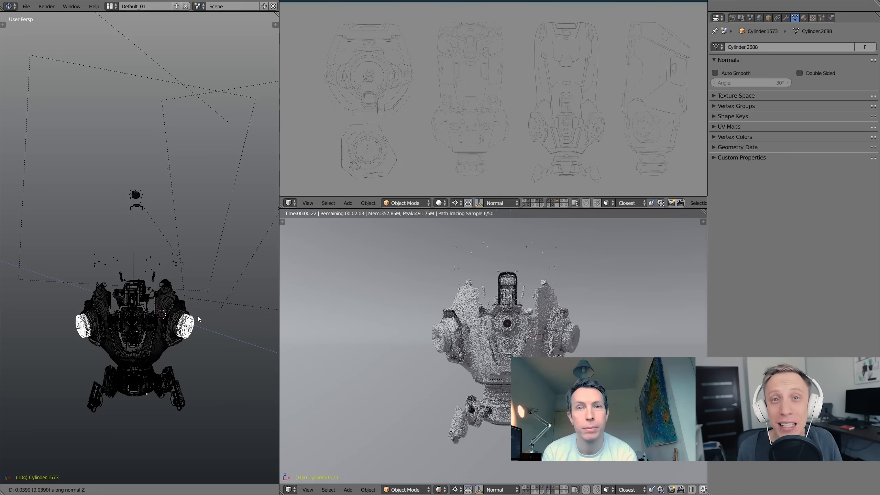
Set the cylinder-and-sphere object's maximum draw type to Wire for viewport display.
{"action": "left_click", "coordinate": [750, 17]}
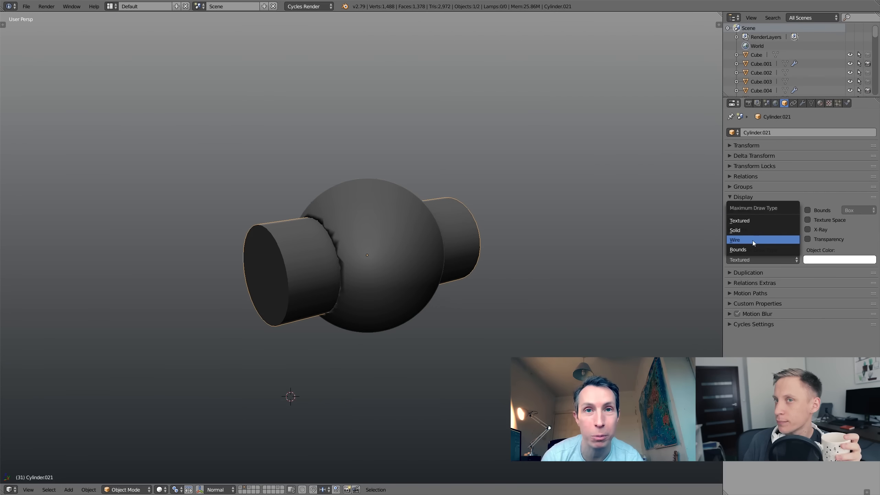
{"action": "left_click", "coordinate": [735, 240]}
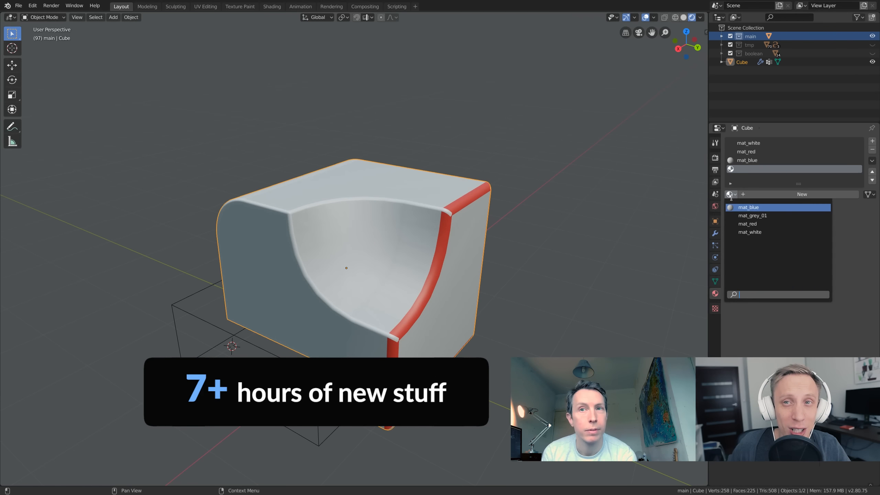
Assign mat_grey_01 to the Cube's new slot, reselect mat_white, and show its bevel modifiers.
{"action": "left_click", "coordinate": [751, 215]}
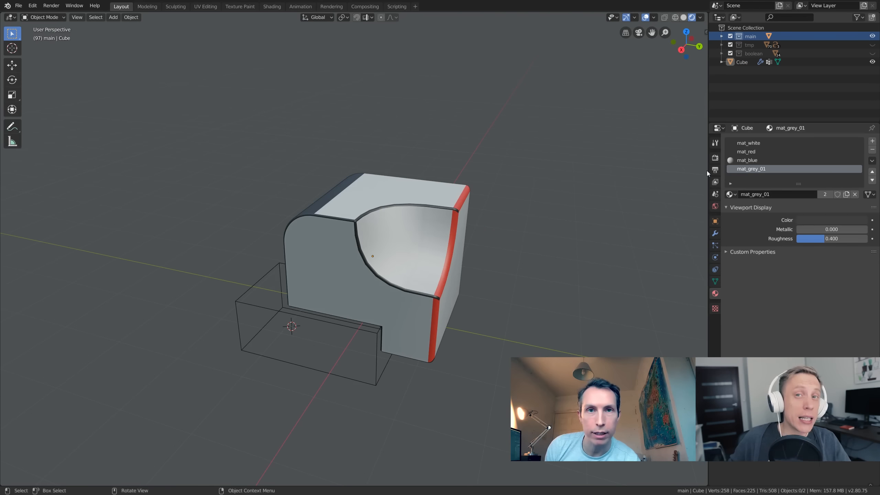
{"action": "left_click", "coordinate": [748, 142]}
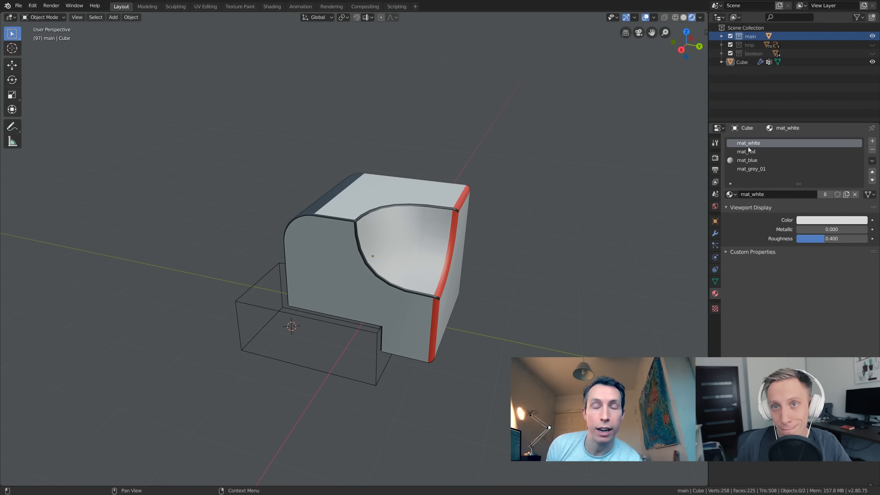
{"action": "left_click", "coordinate": [750, 168]}
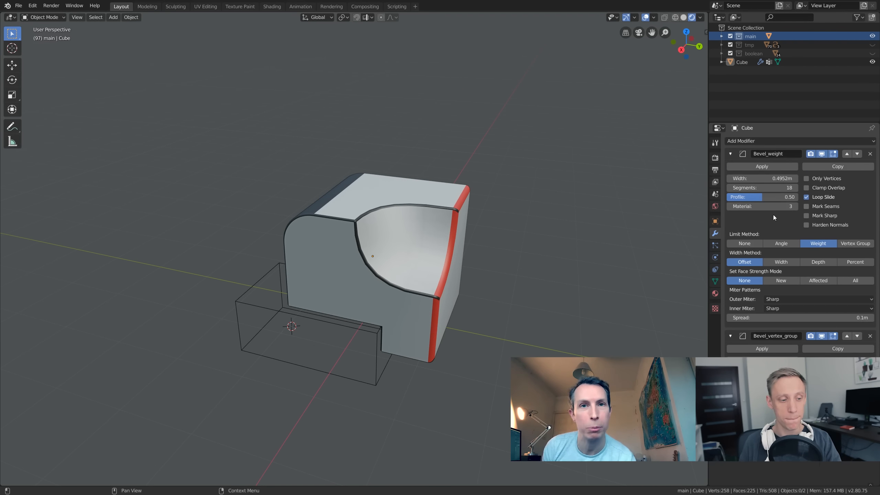
{"action": "left_click", "coordinate": [733, 206]}
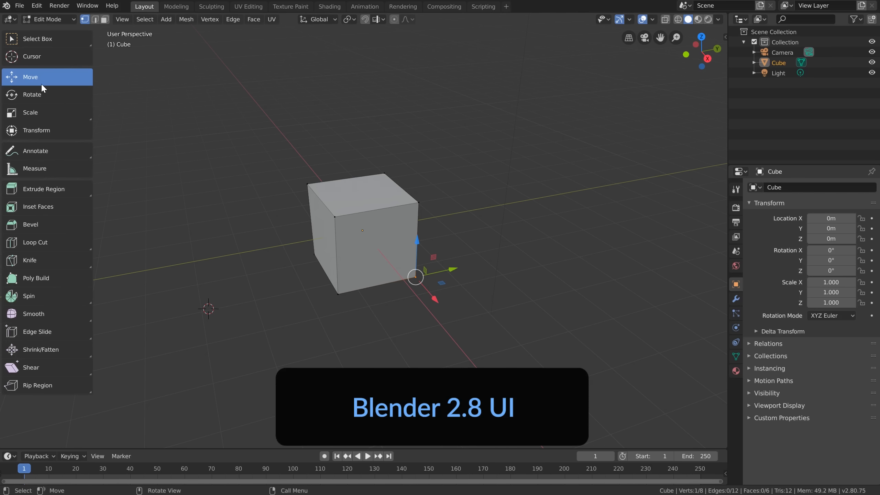
Use Select Box on the cube and enable Backface Culling in viewport shading.
{"action": "left_click", "coordinate": [38, 38]}
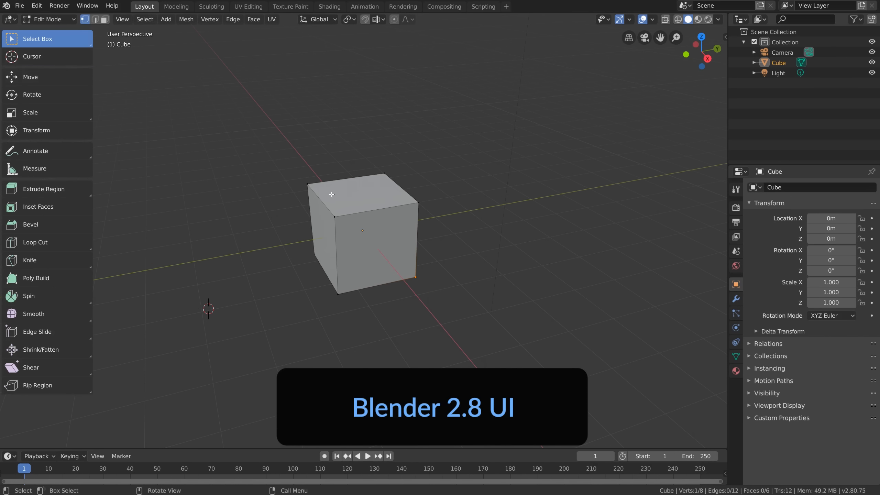
{"action": "left_click", "coordinate": [719, 19]}
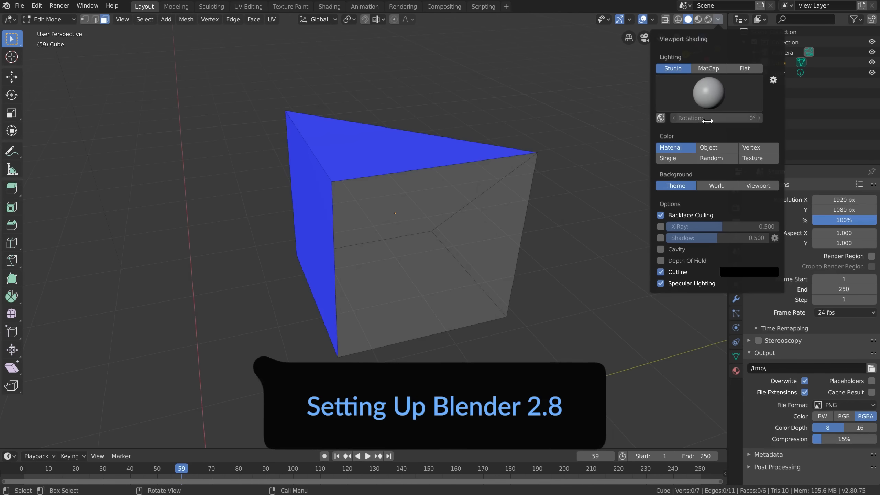
{"action": "left_click", "coordinate": [661, 215]}
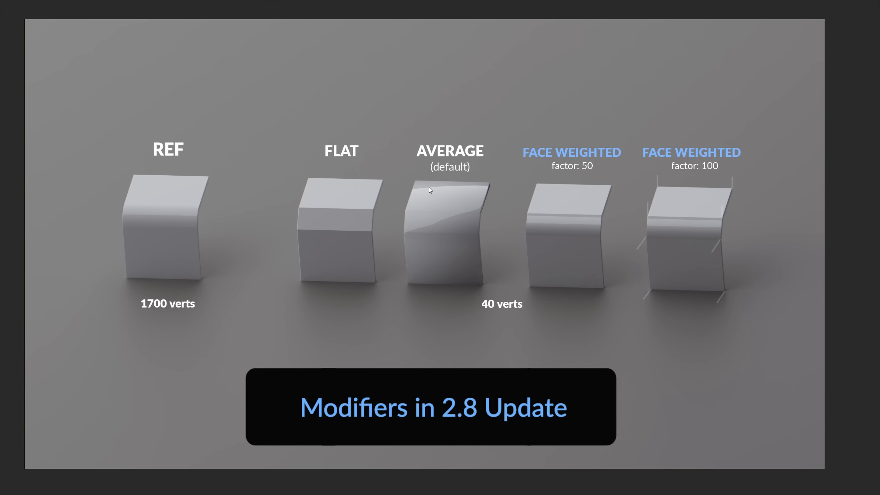
{"action": "mouse_move", "coordinate": [465, 214]}
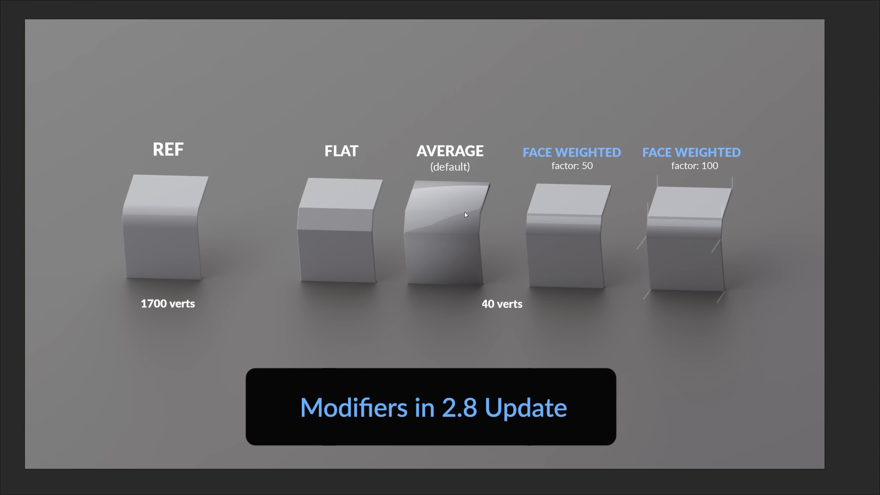
{"action": "mouse_move", "coordinate": [439, 218]}
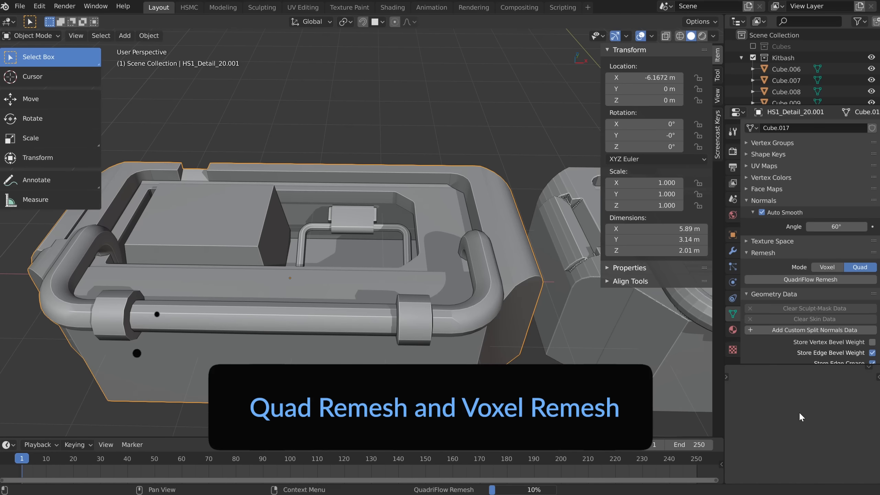
Run QuadriFlow Remesh in Quad mode on the case model and orbit to inspect it.
{"action": "left_click", "coordinate": [810, 280]}
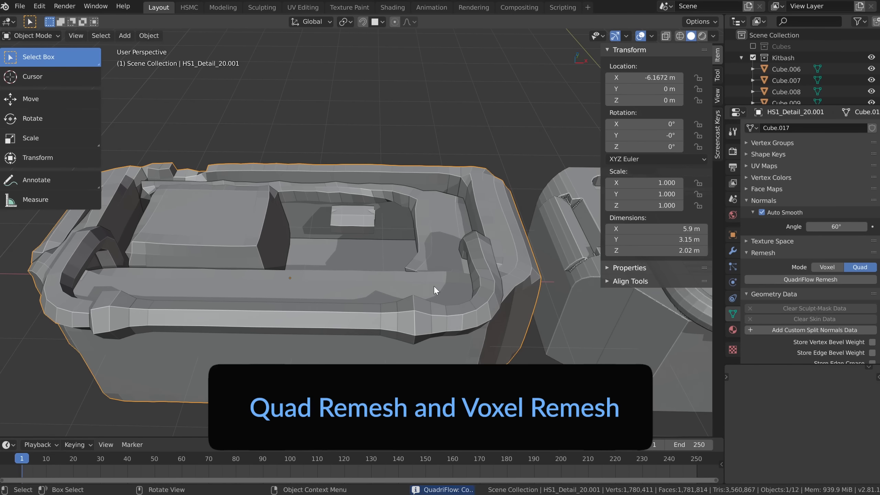
{"action": "left_click_drag", "start_coordinate": [433, 291], "coordinate": [273, 288]}
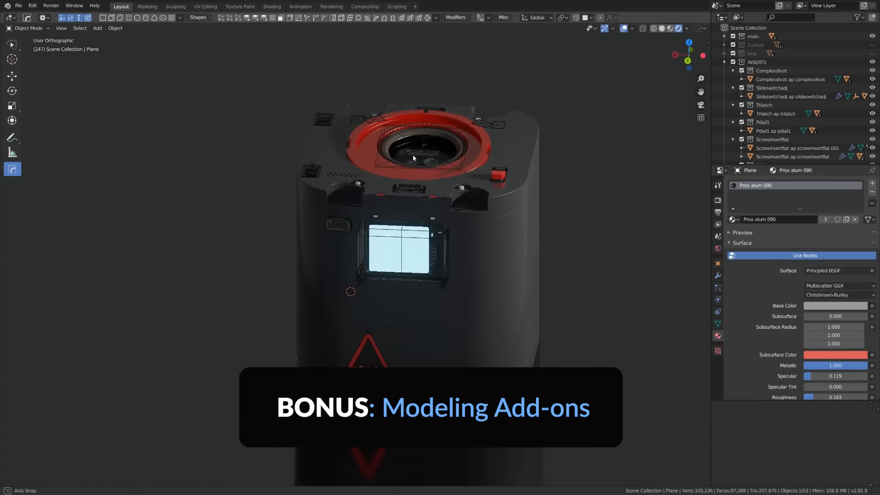
Move a detail piece of the robot model, then scroll the ArtStation Roborimp artwork page.
{"action": "left_click_drag", "start_coordinate": [413, 157], "coordinate": [446, 163]}
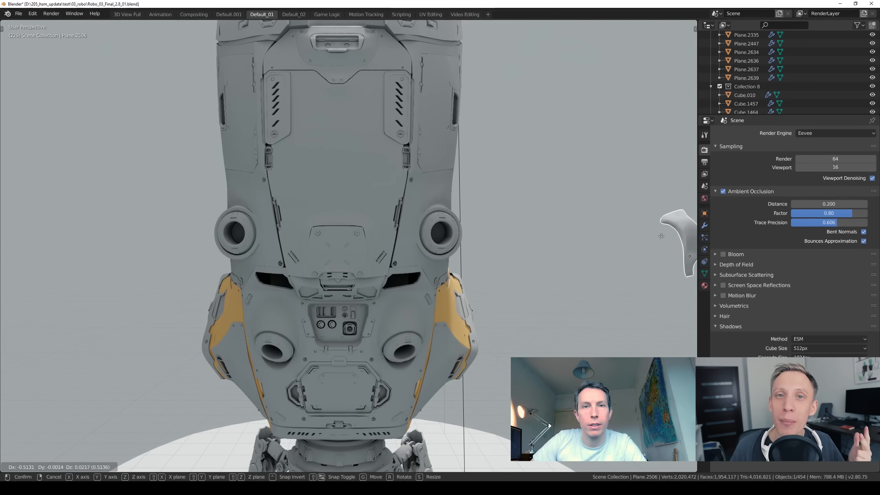
{"action": "left_click_drag", "start_coordinate": [679, 242], "coordinate": [528, 225]}
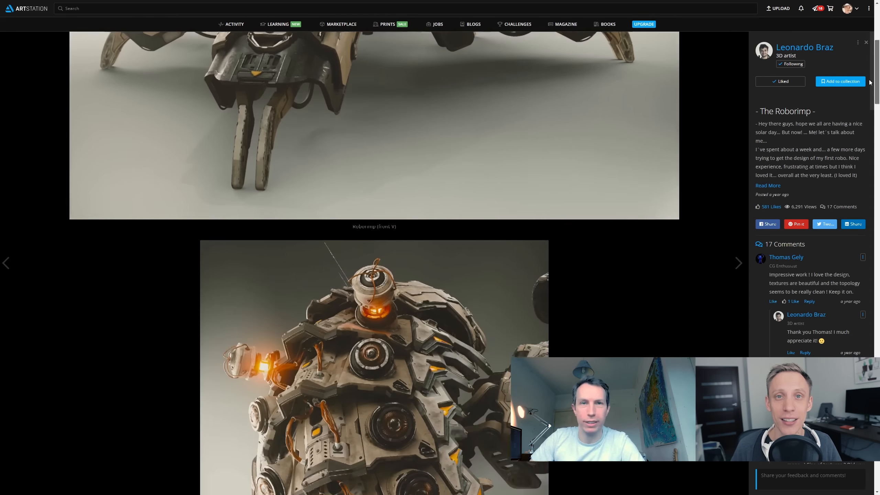
{"action": "scroll", "scroll_direction": "down", "scroll_amount": 3}
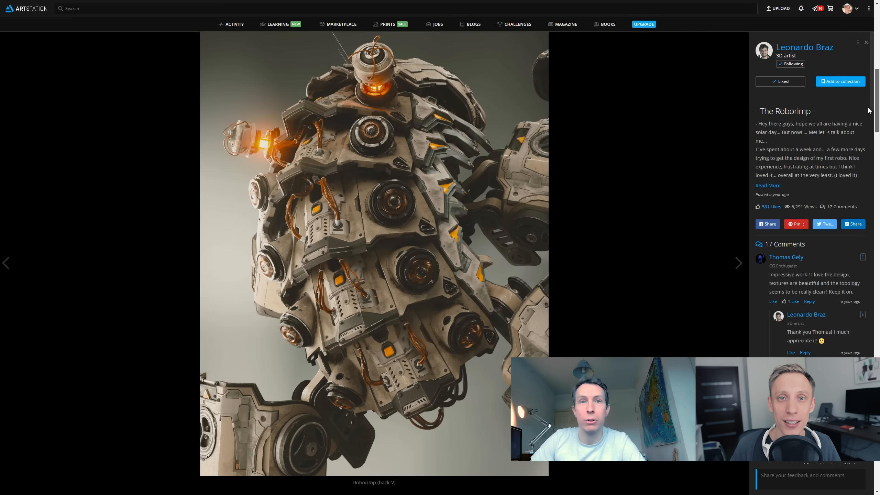